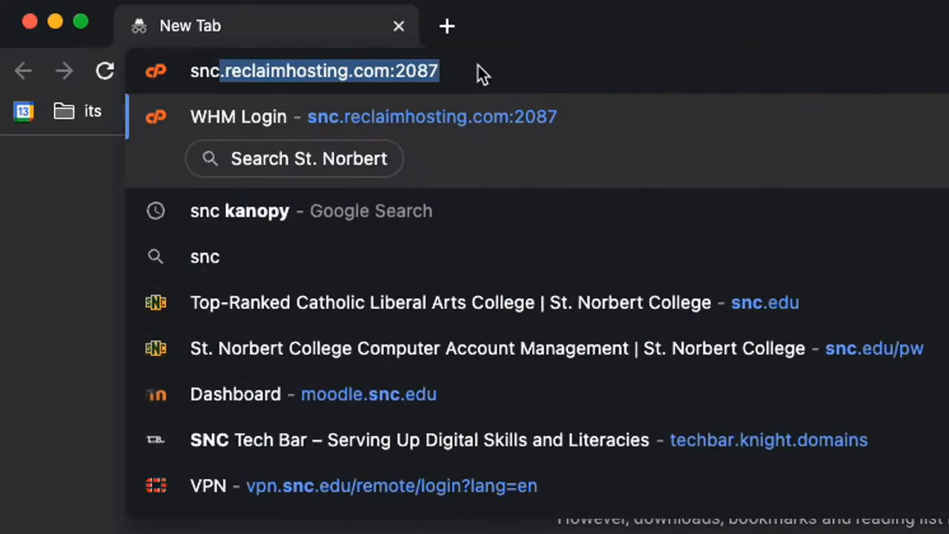
Visit snc.edu/go/ and pick the 'snc.edu/go/office' sign-in suggestion.
text(snc.edu/go/)
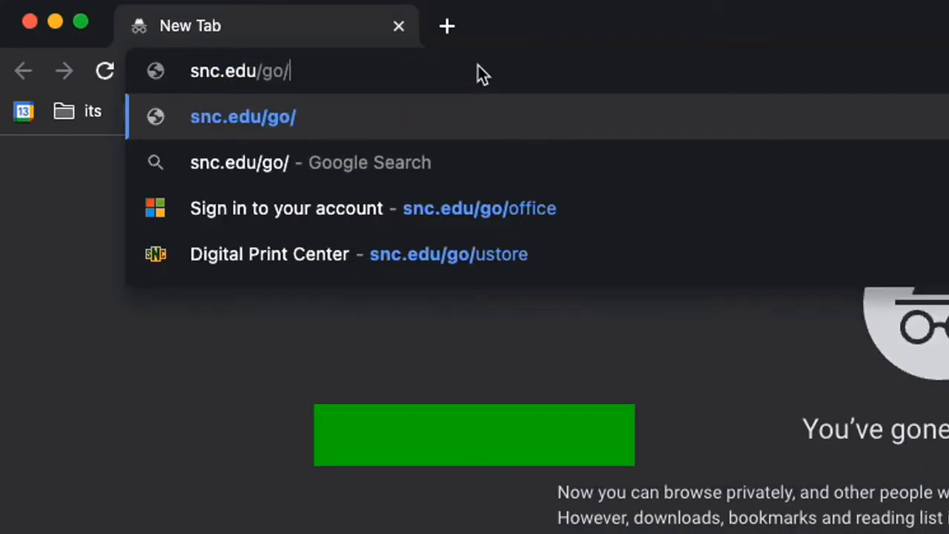
click(373, 208)
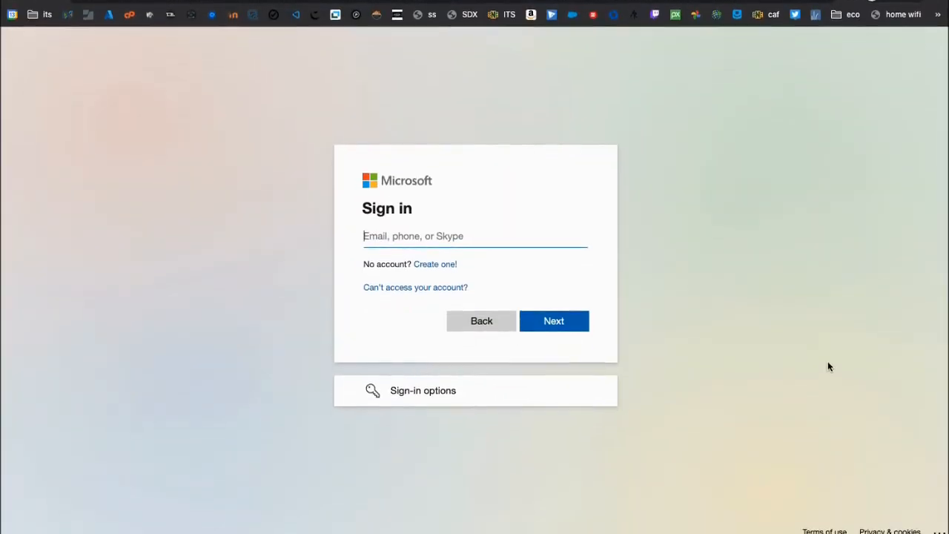
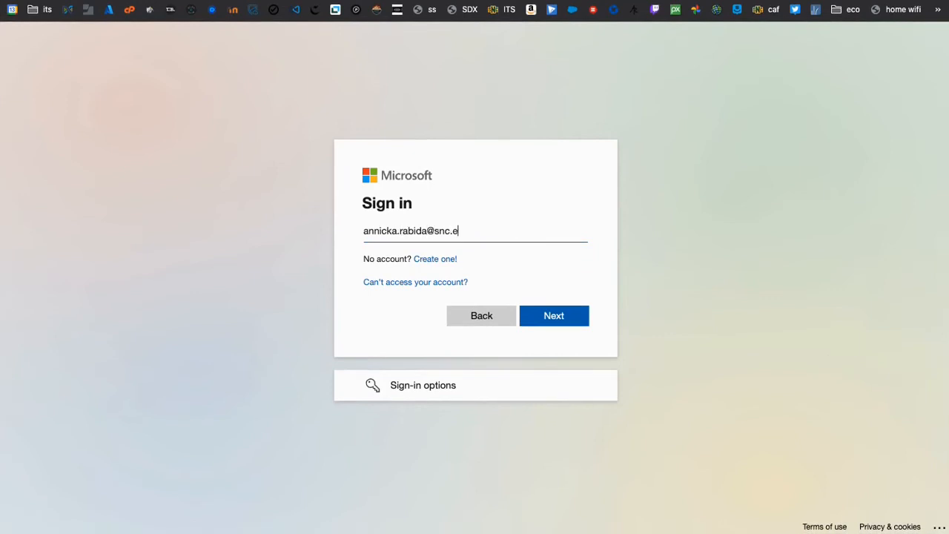
click(553, 315)
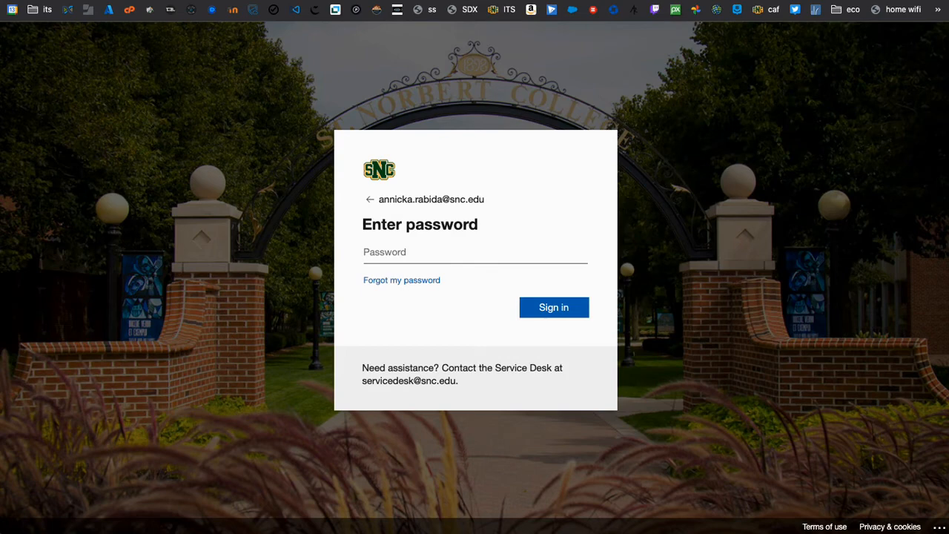
click(553, 306)
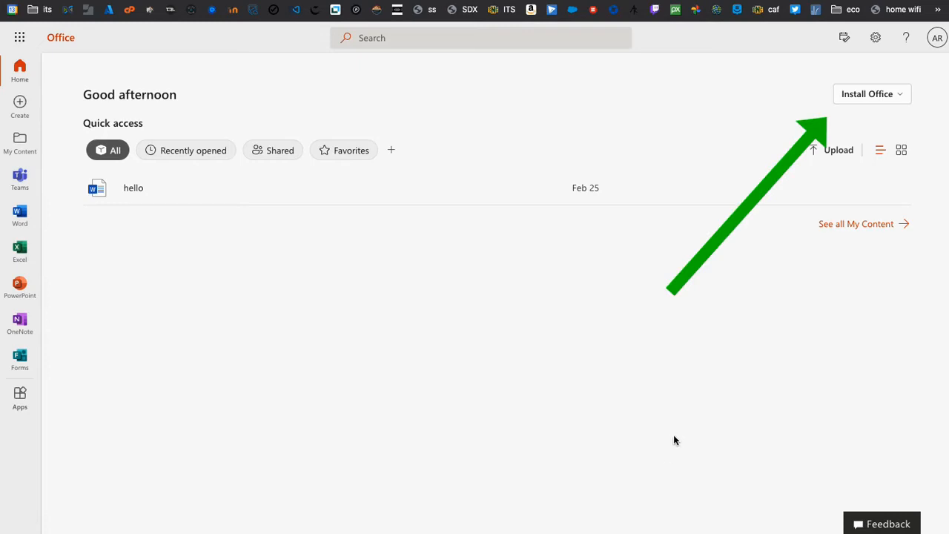
Download the Office installer and open the Microsoft_Office .pkg from the download bar.
click(871, 94)
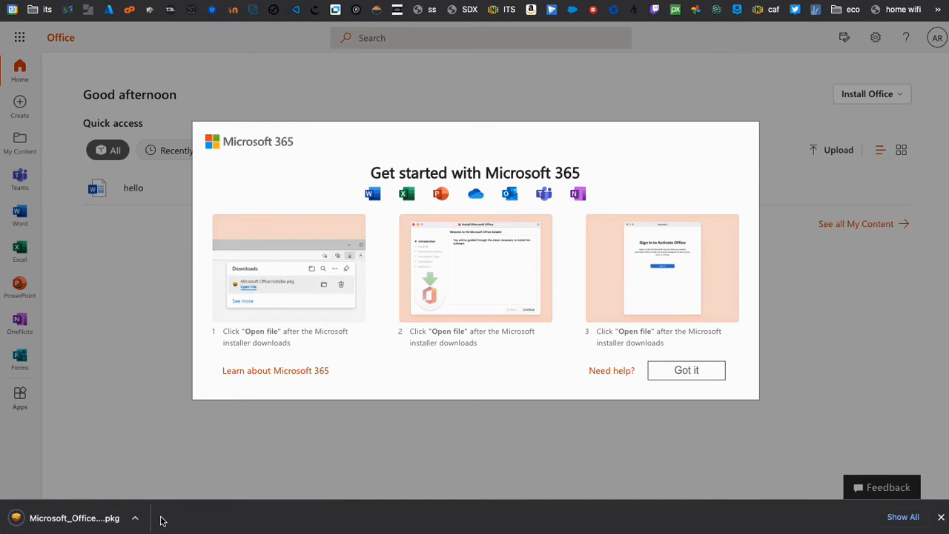
click(74, 518)
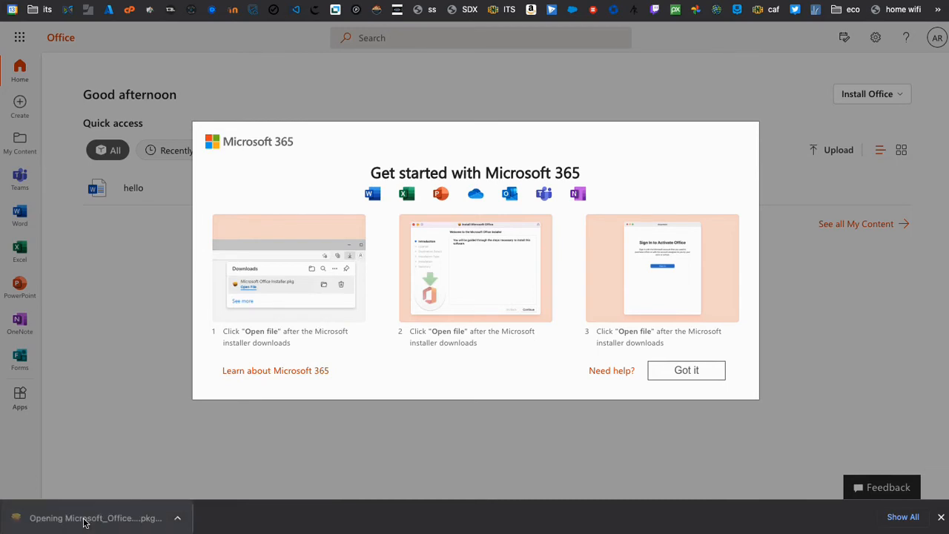